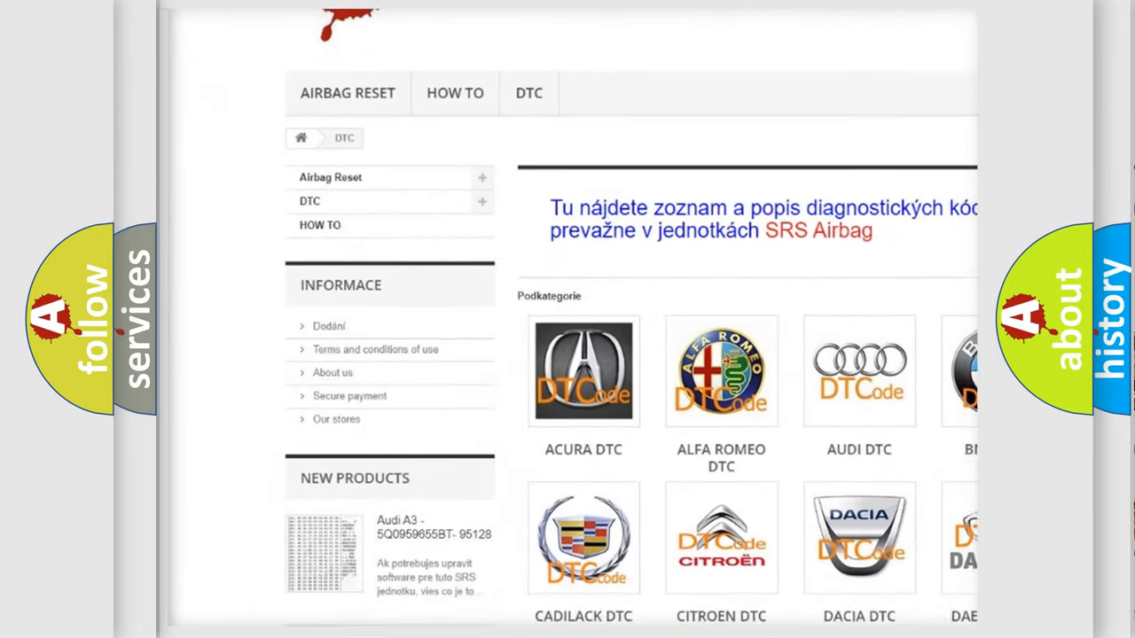
scroll("down", 3)
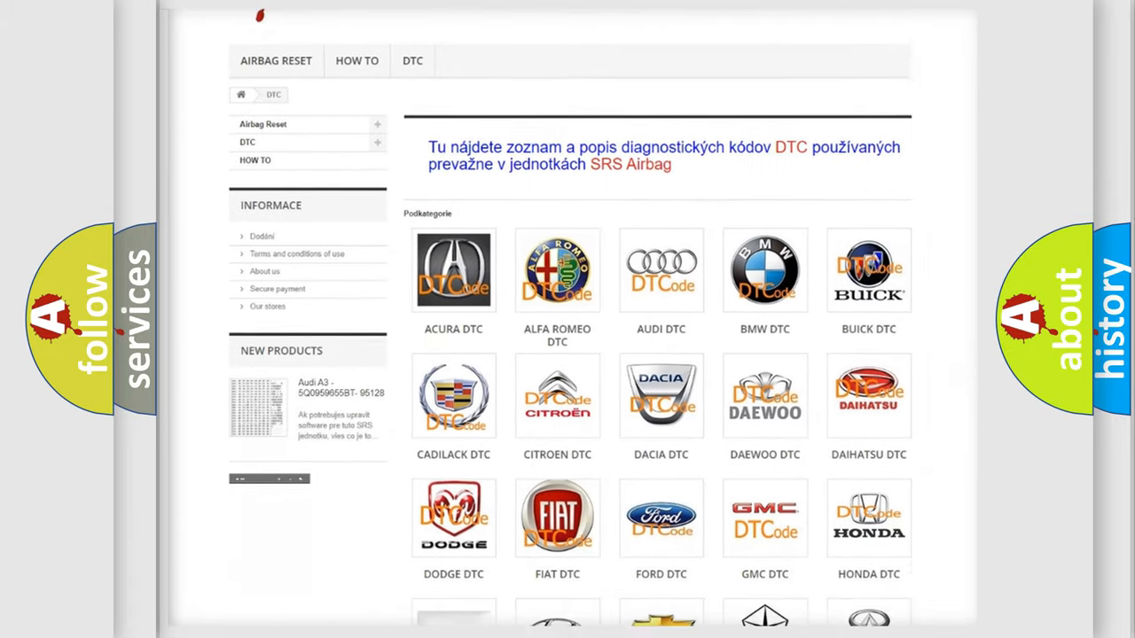
scroll("down", 3)
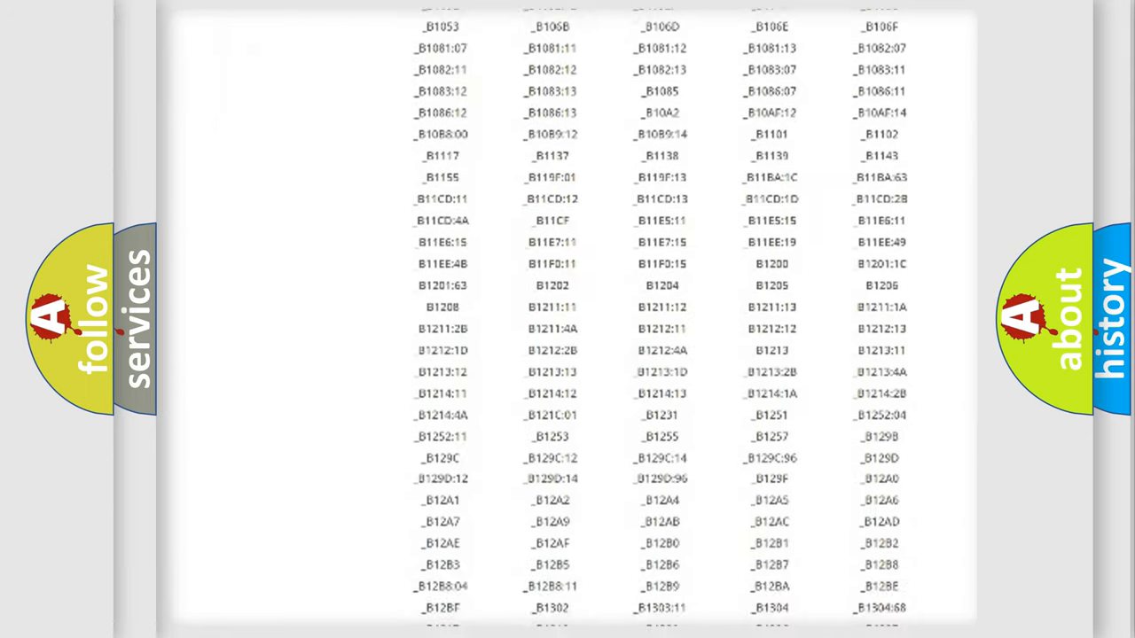
scroll("down", 3)
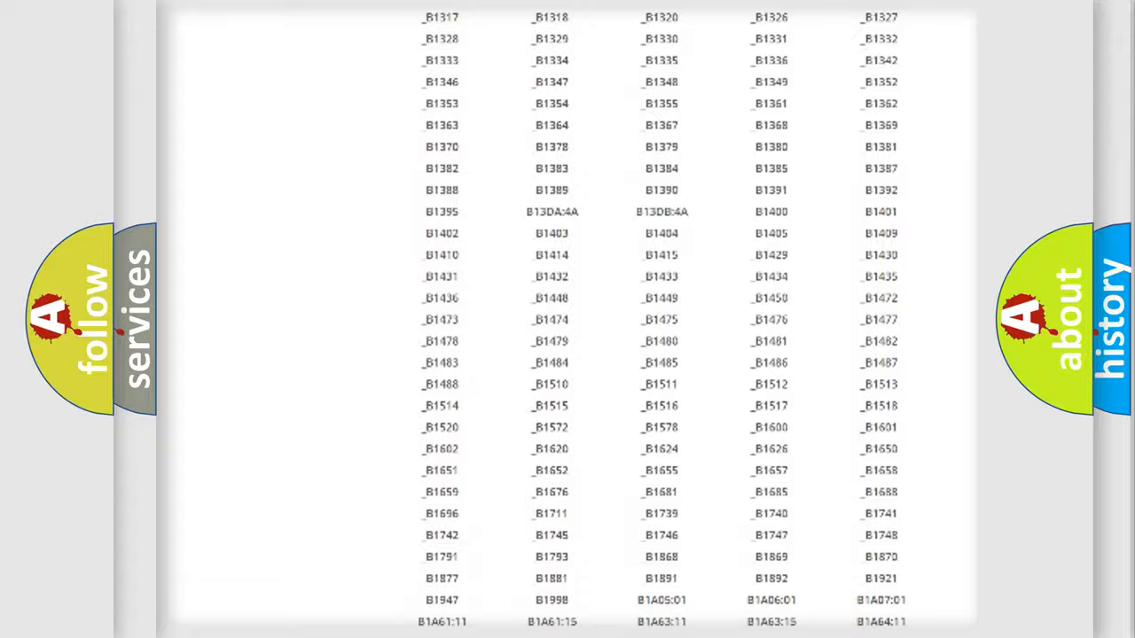
scroll("up", 3)
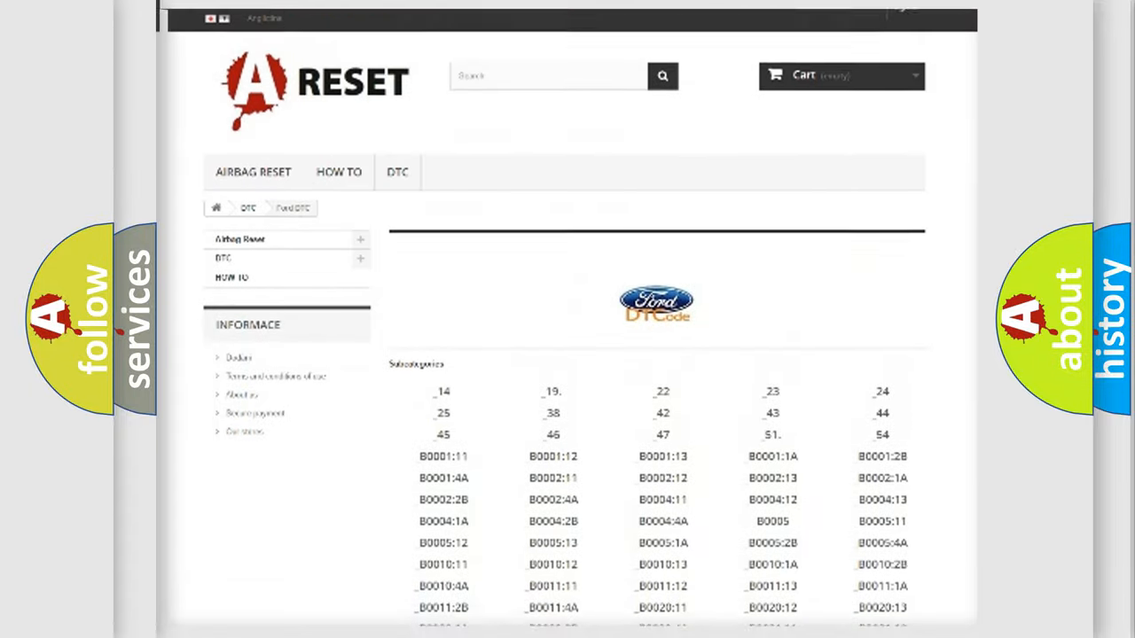